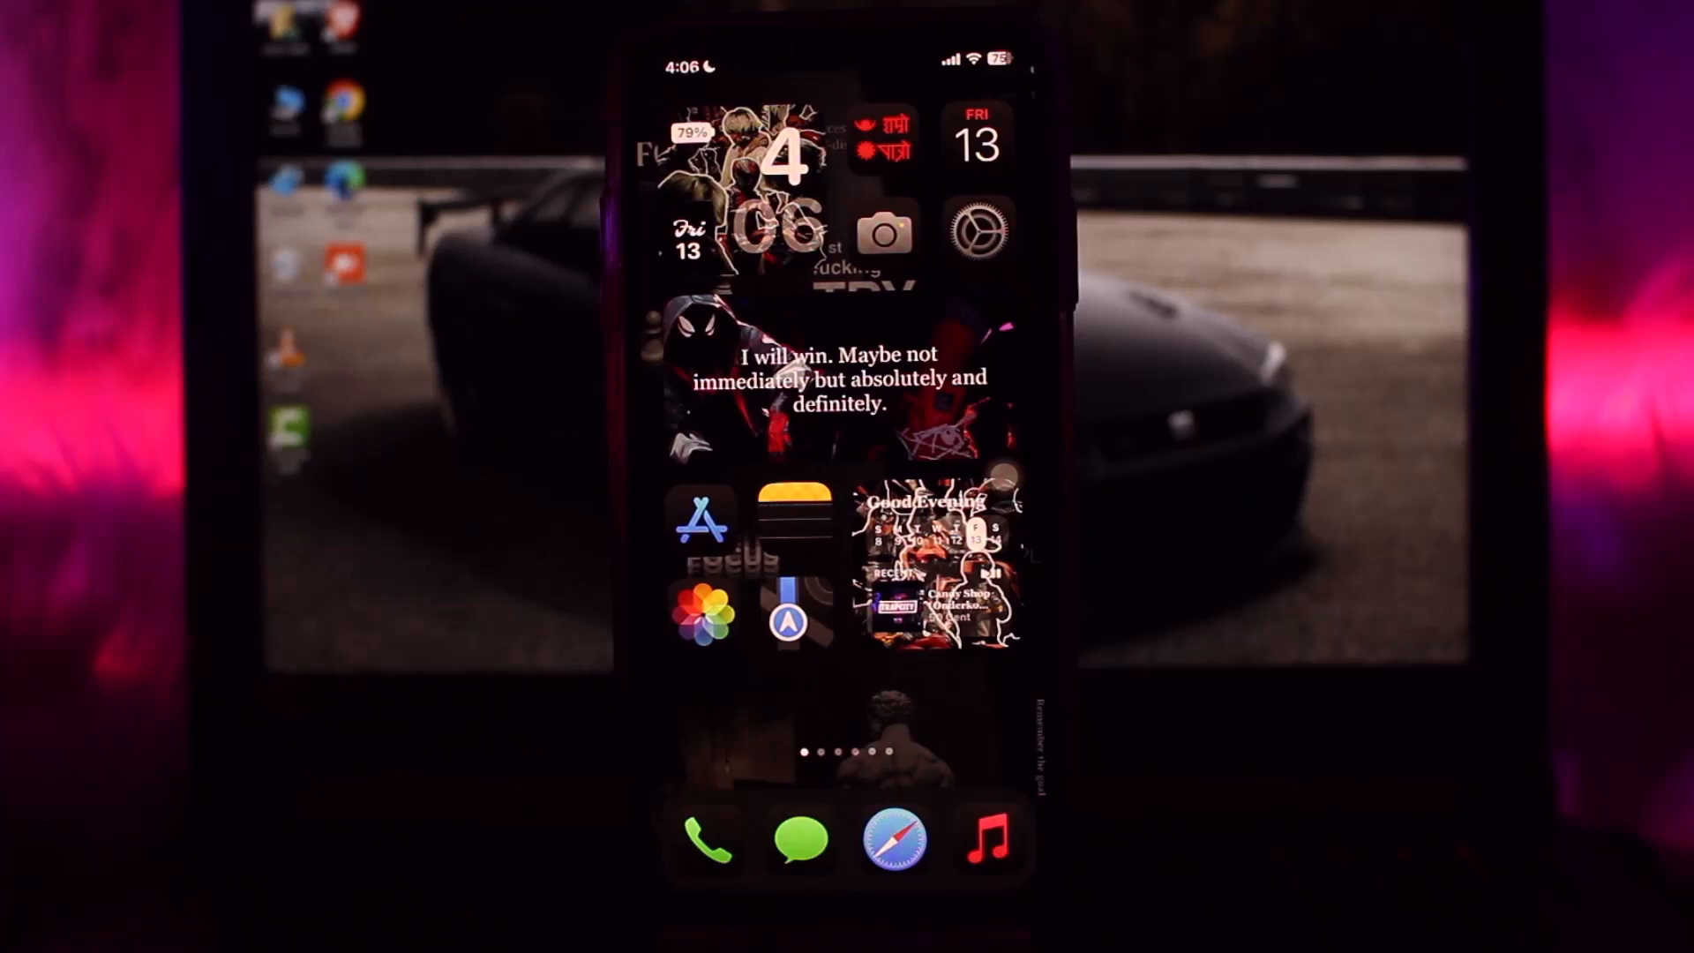
# - Launch the HP Smart app from the iPhone home screen
pyautogui.hscroll(-3)
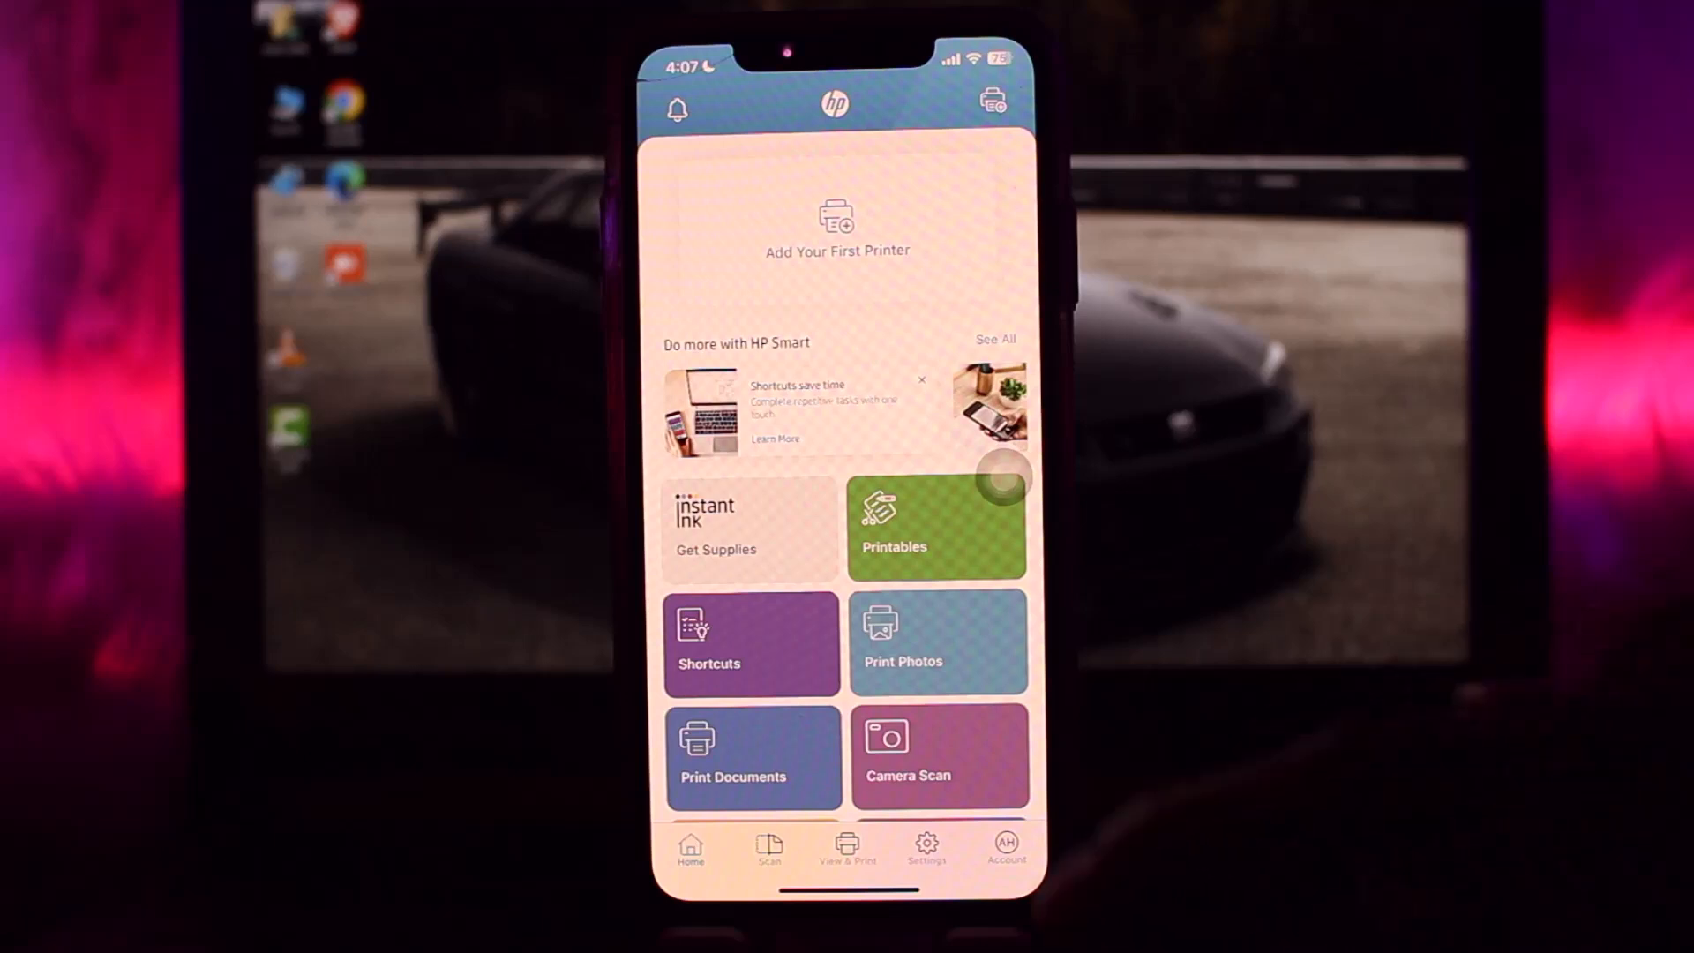
# - Start a Camera Scan from the HP Smart home page in Document mode
pyautogui.scroll(-3)
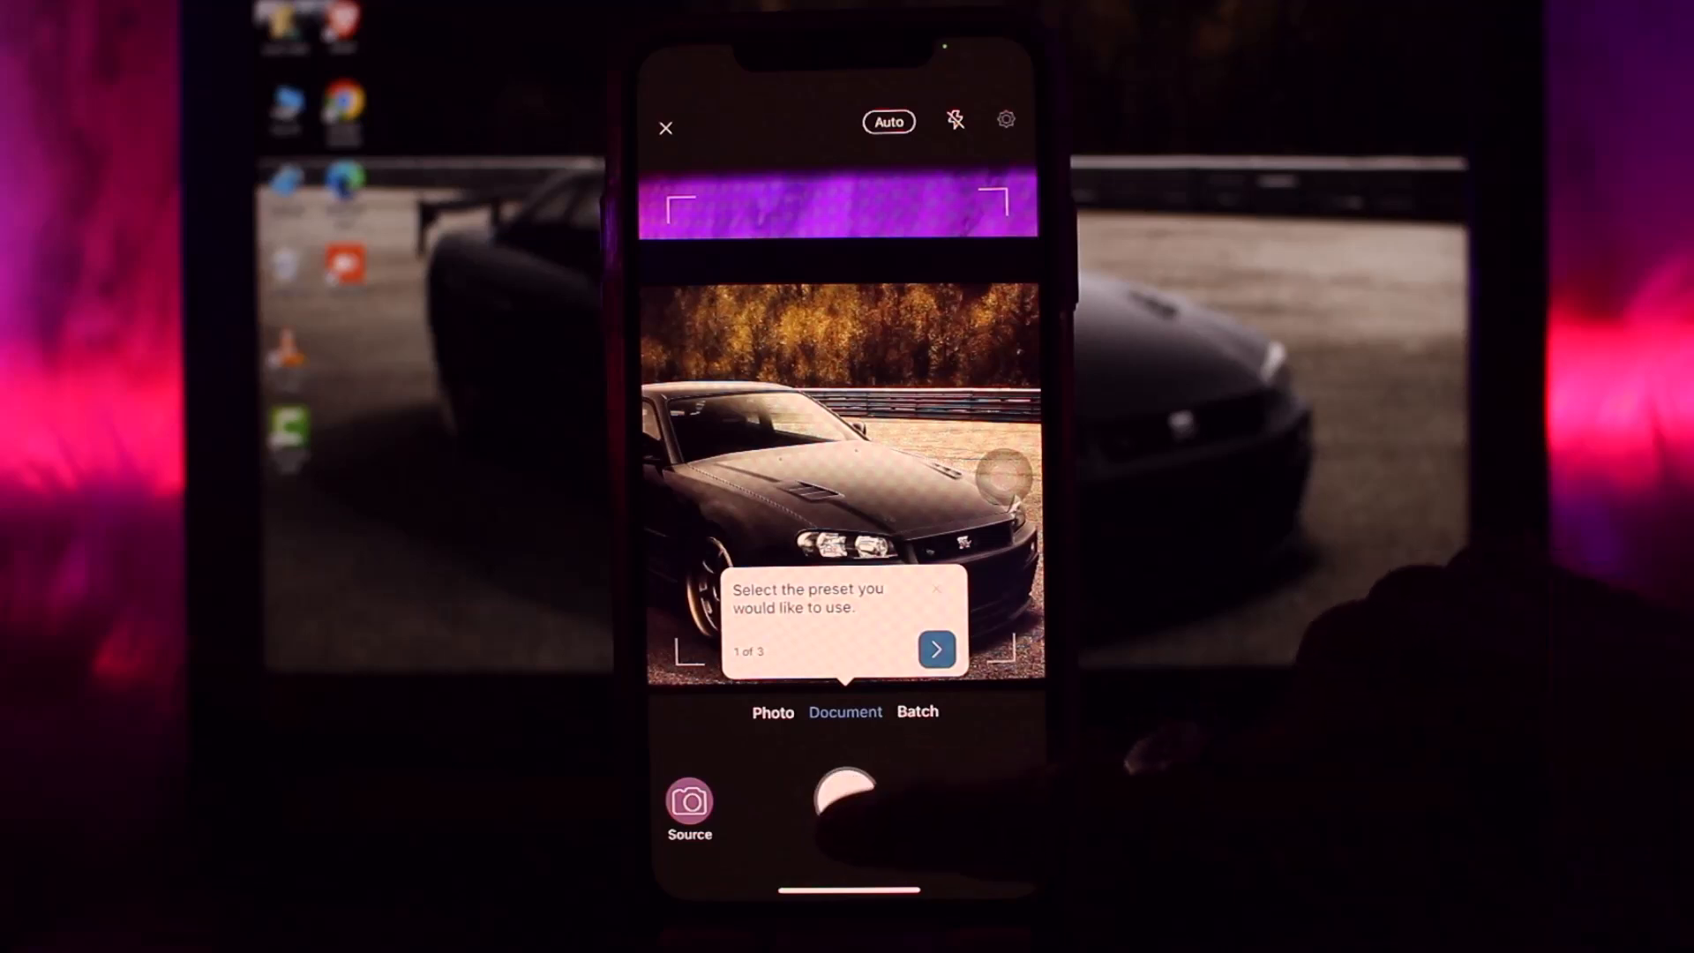
# - Dismiss the preset tips with Document selected and return to the home screen
pyautogui.click(935, 650)
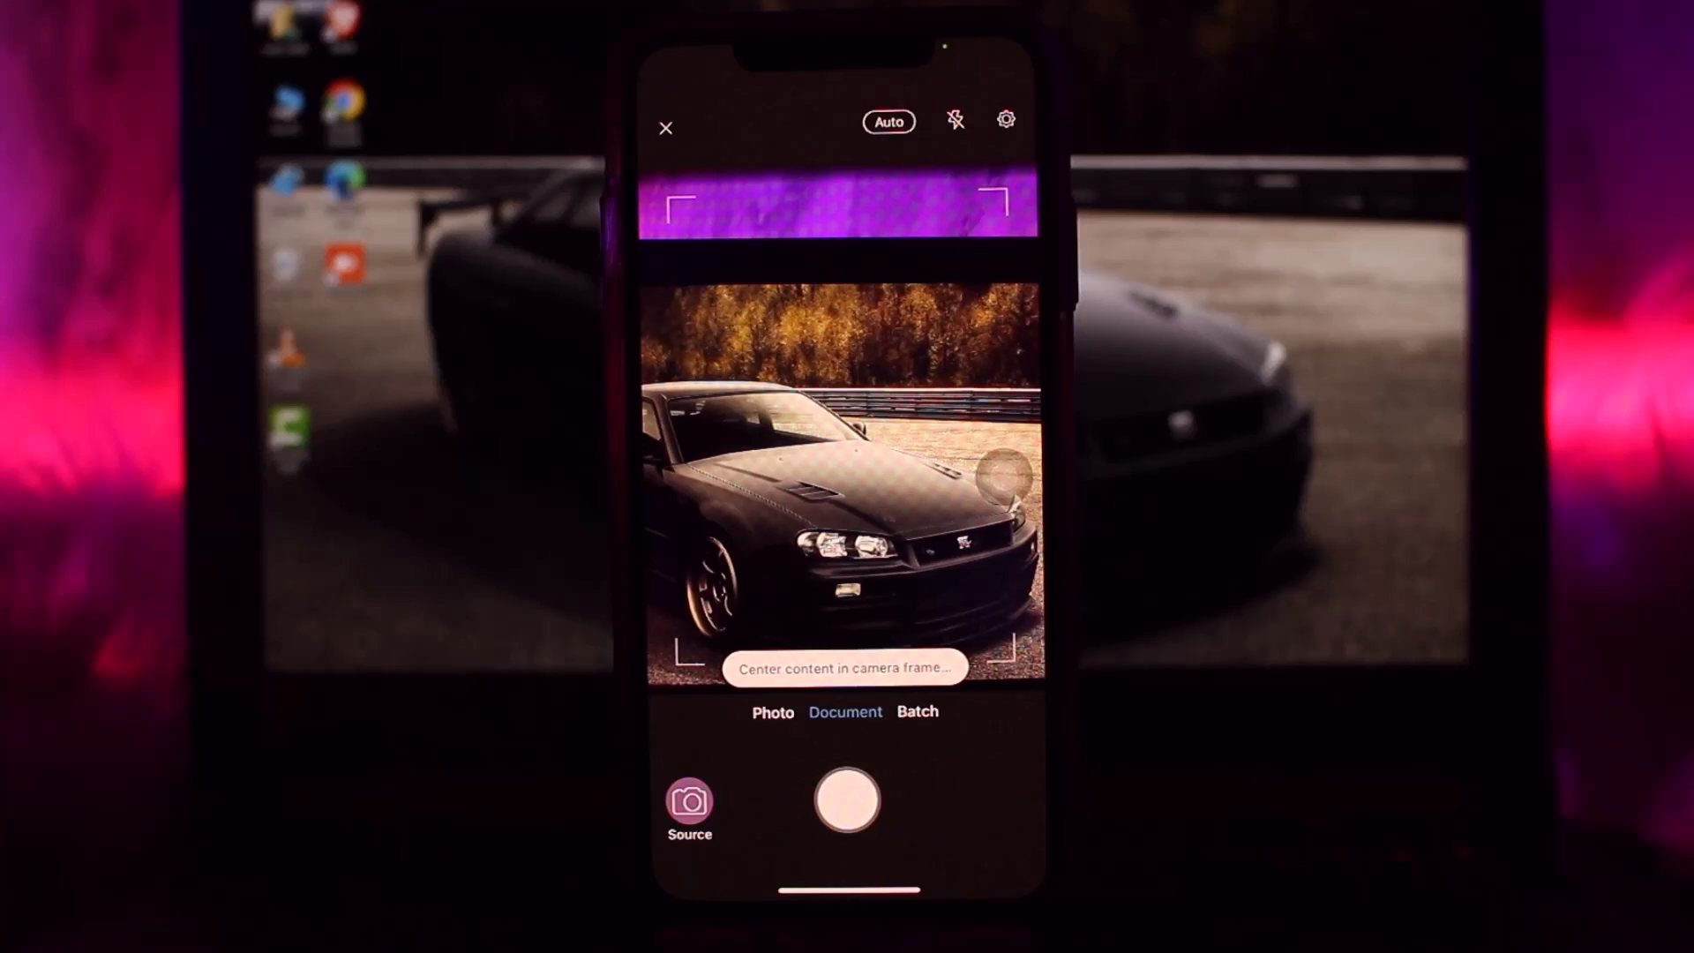
pyautogui.click(665, 127)
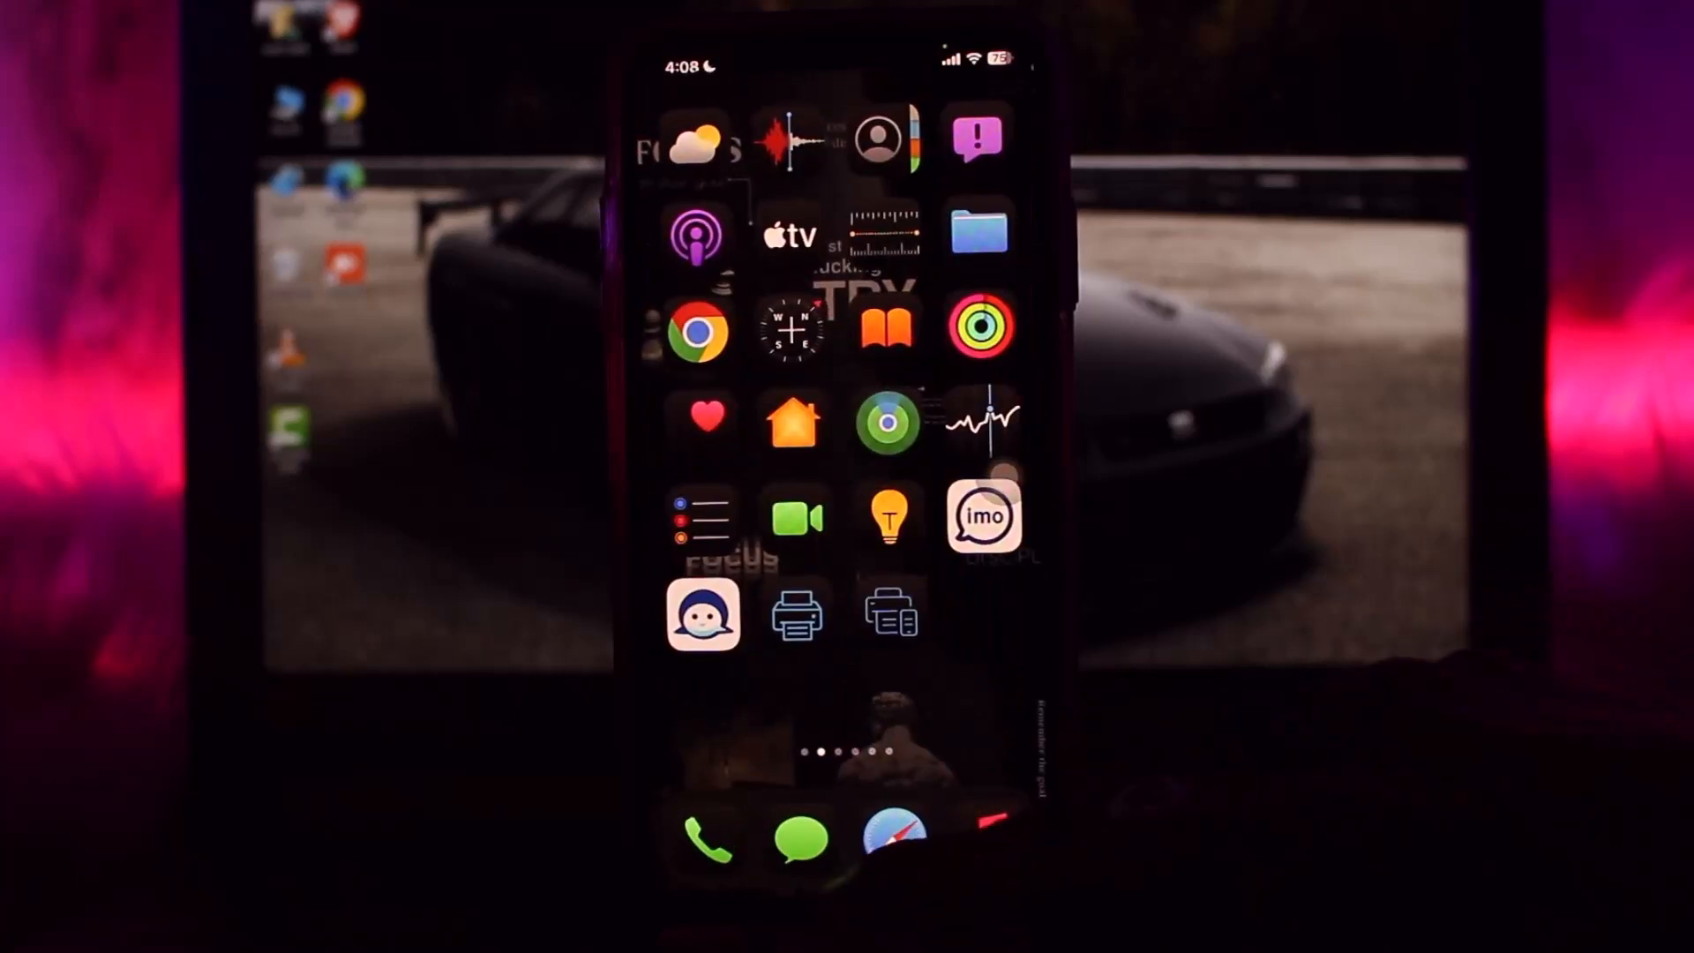